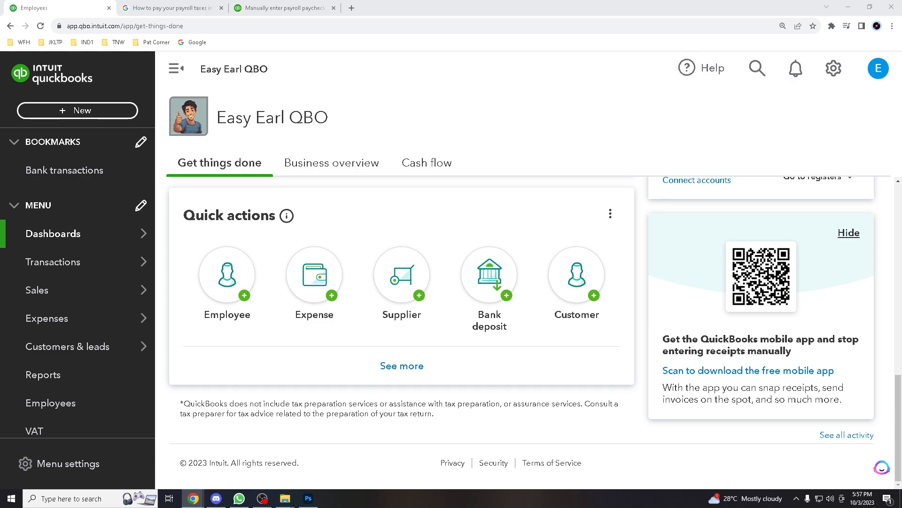
{"action": "mouse_move", "coordinate": [422, 392]}
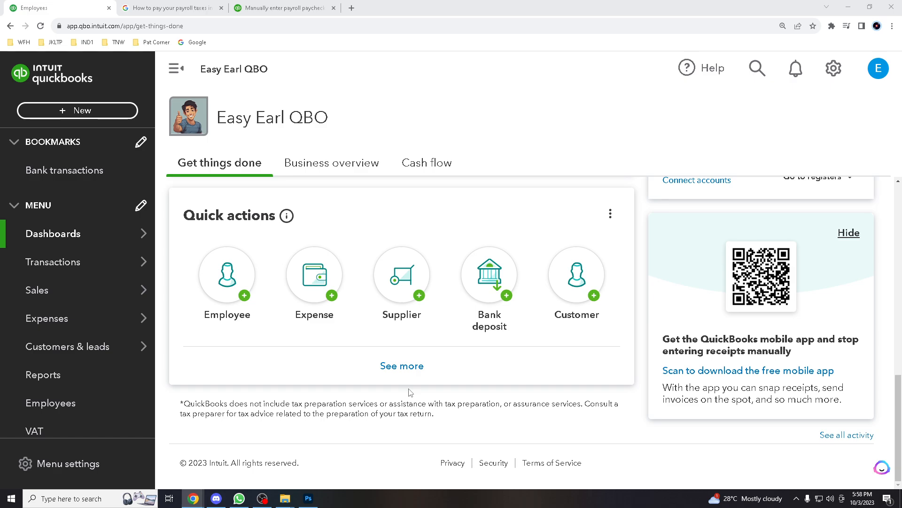
{"action": "mouse_move", "coordinate": [422, 377]}
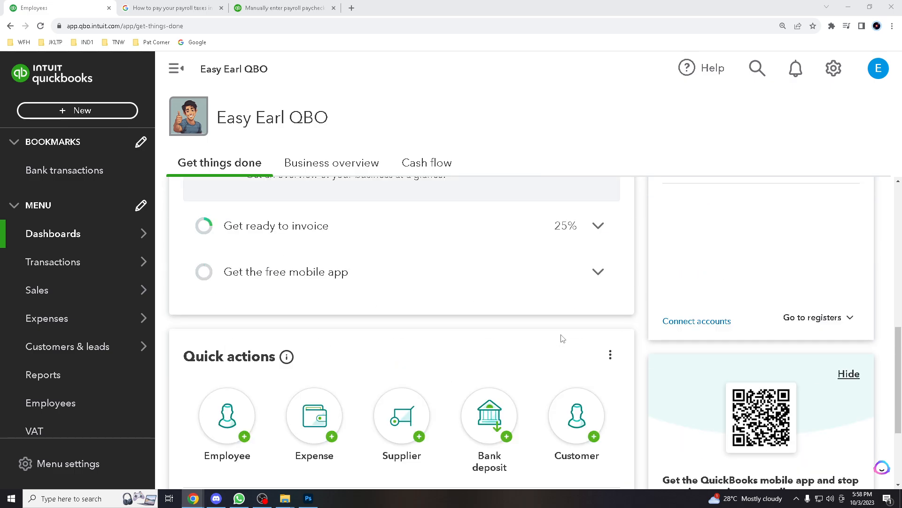
{"action": "scroll", "scroll_direction": "down", "scroll_amount": 3}
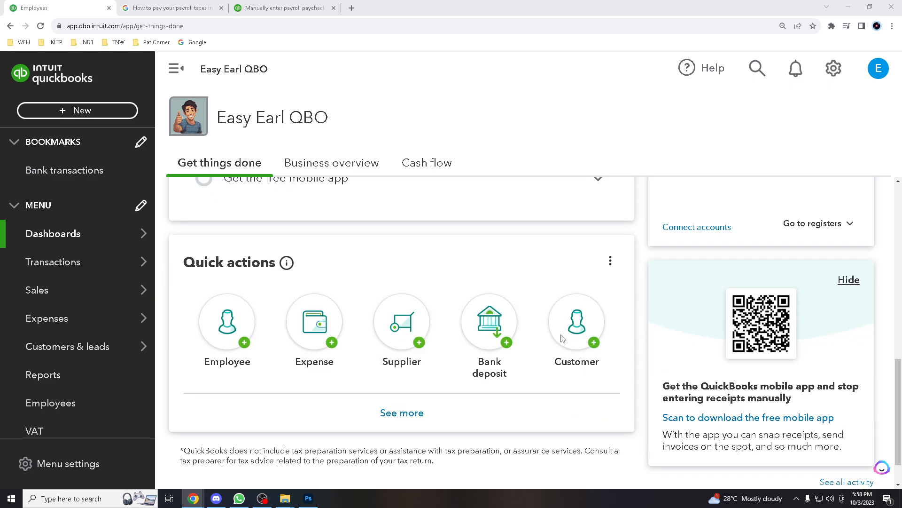
{"action": "scroll", "scroll_direction": "down", "scroll_amount": 3}
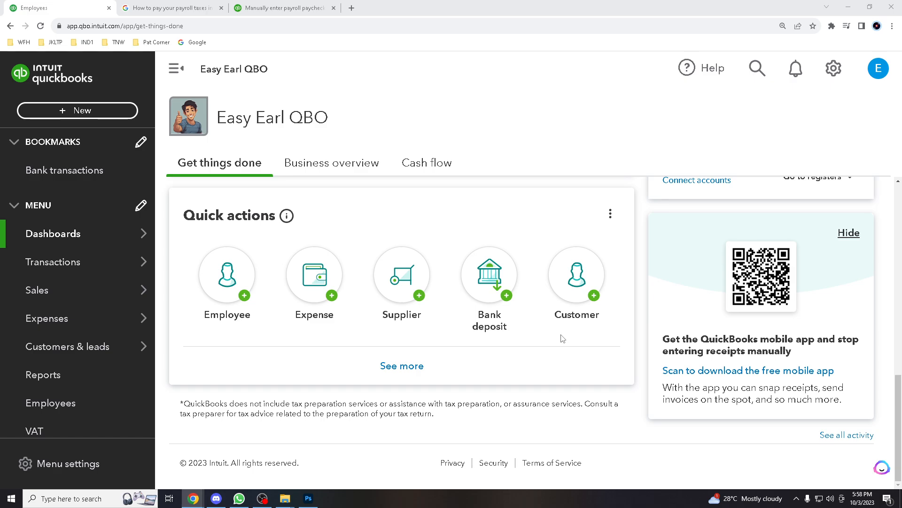
{"action": "scroll", "scroll_direction": "up", "scroll_amount": 3}
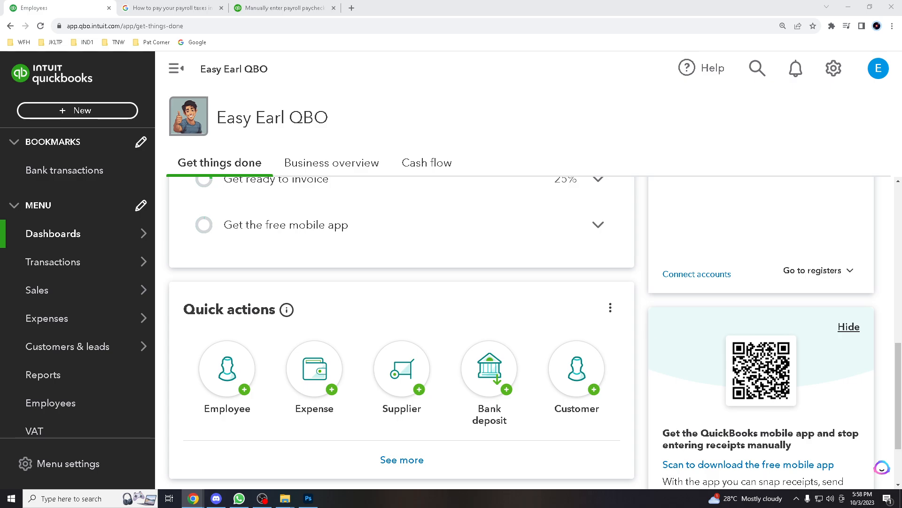
{"action": "mouse_move", "coordinate": [544, 284]}
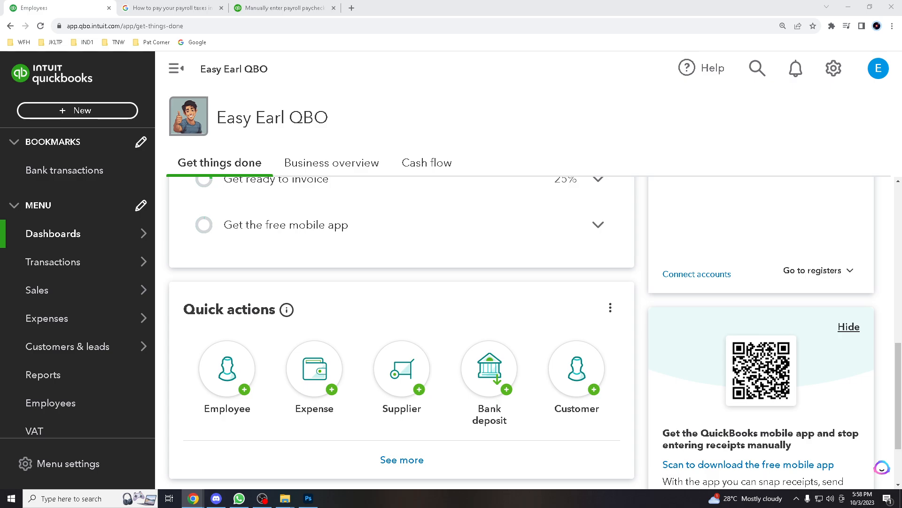
{"action": "mouse_move", "coordinate": [398, 304]}
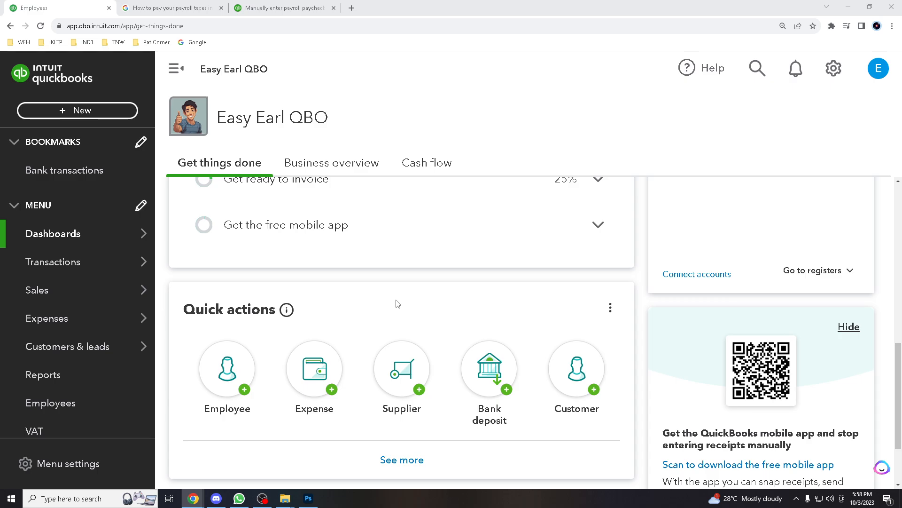
{"action": "mouse_move", "coordinate": [369, 280]}
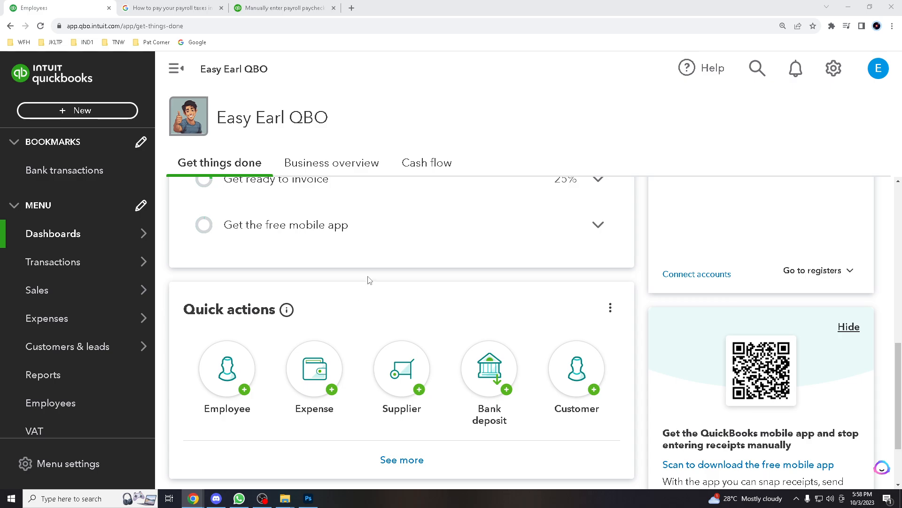
{"action": "mouse_move", "coordinate": [405, 282]}
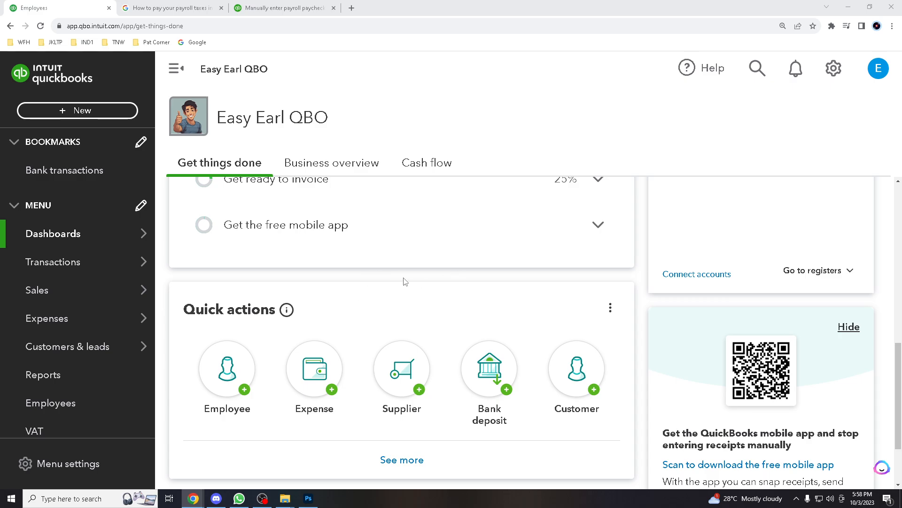
{"action": "mouse_move", "coordinate": [413, 271]}
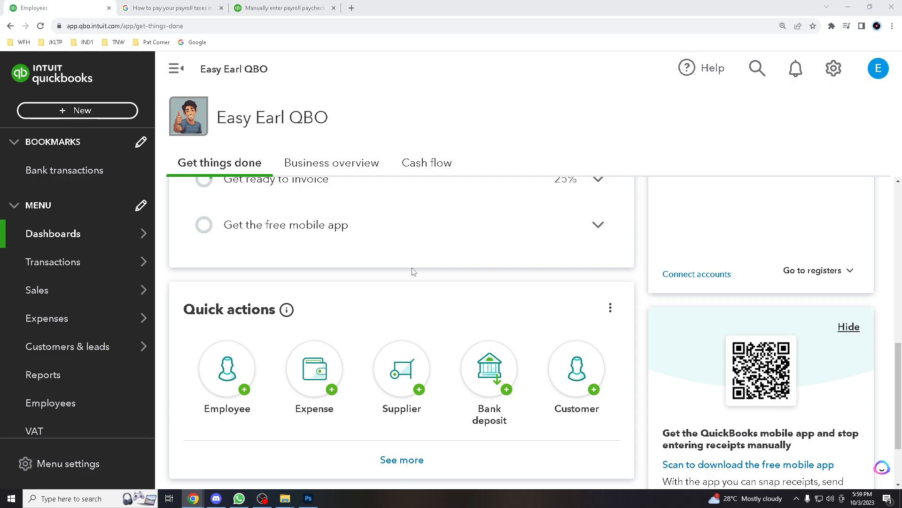
{"action": "scroll", "scroll_direction": "down", "scroll_amount": 3}
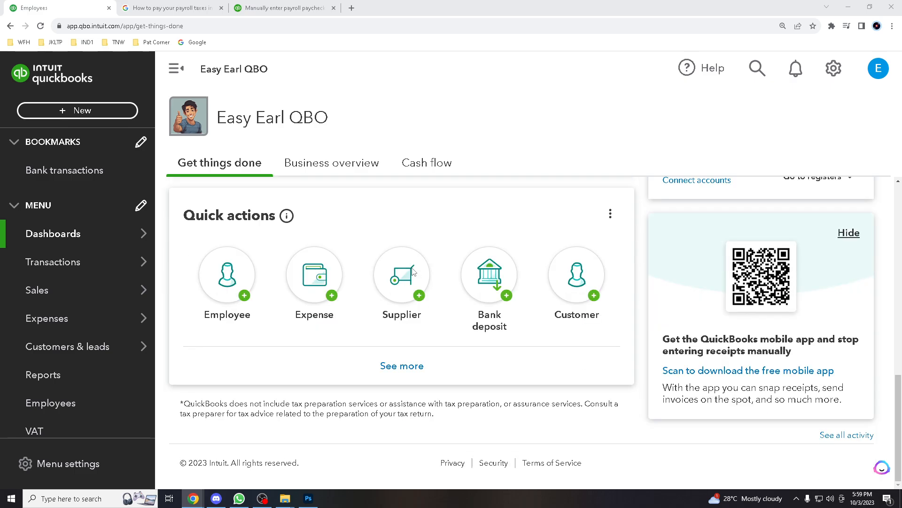
{"action": "mouse_move", "coordinate": [401, 275]}
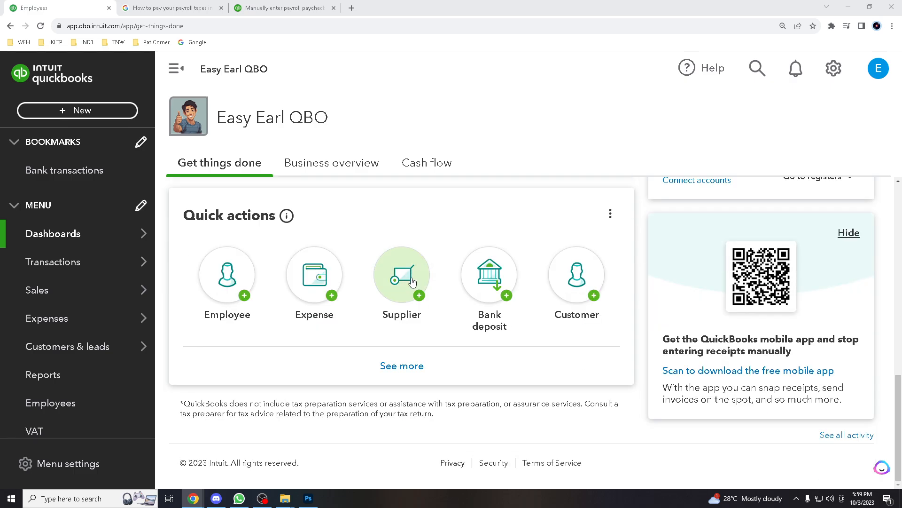
{"action": "mouse_move", "coordinate": [412, 298]}
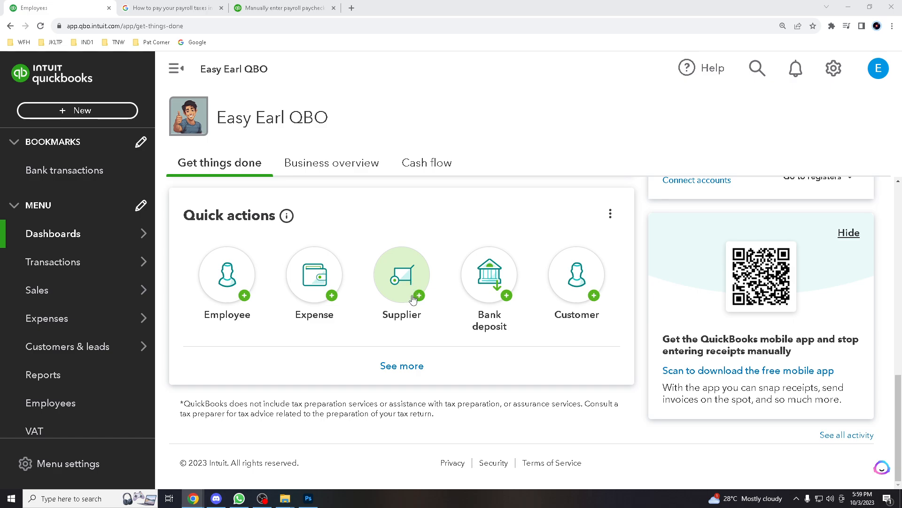
{"action": "mouse_move", "coordinate": [446, 335]}
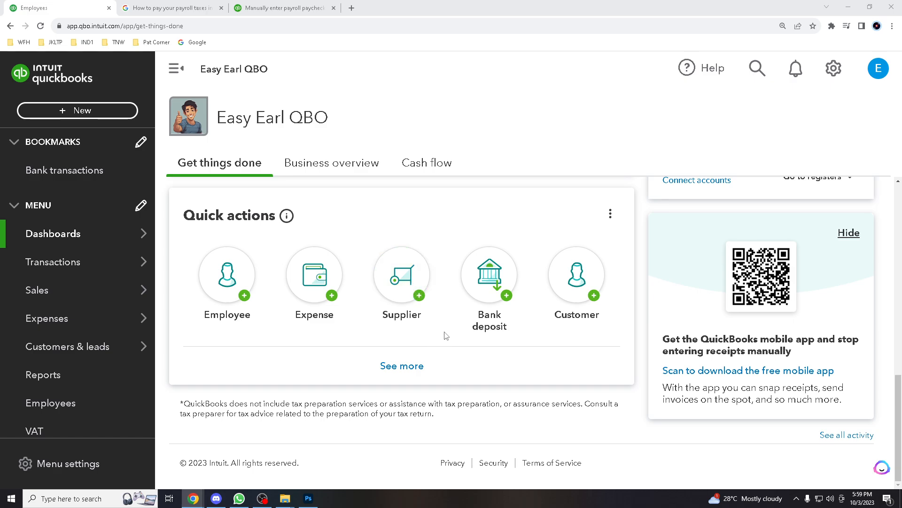
{"action": "mouse_move", "coordinate": [473, 331]}
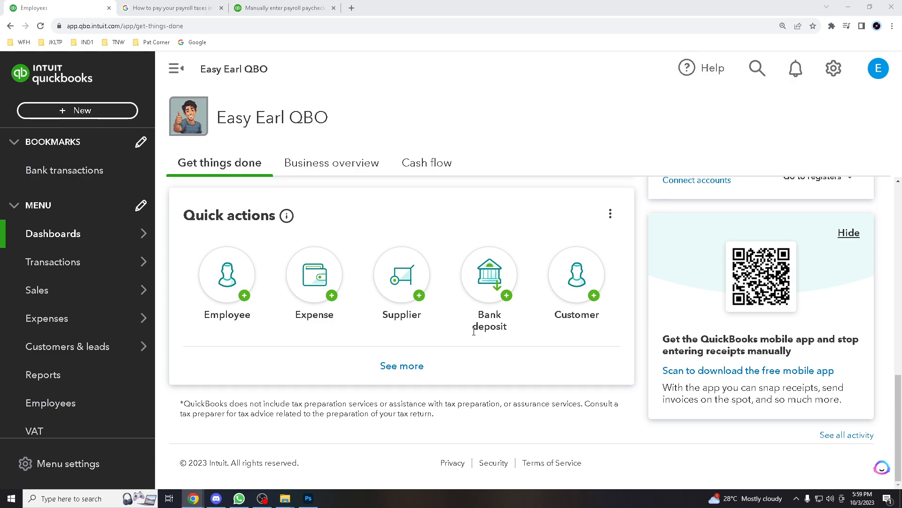
{"action": "mouse_move", "coordinate": [477, 365]}
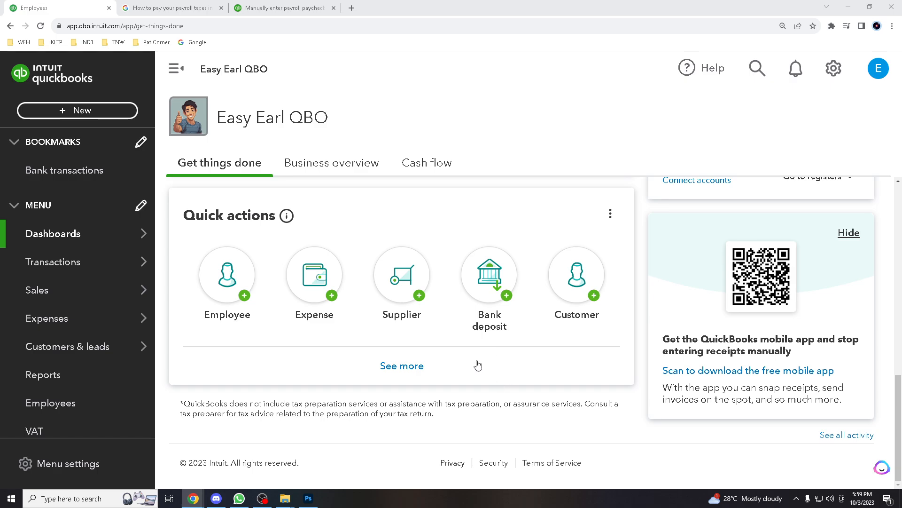
{"action": "scroll", "scroll_direction": "up", "scroll_amount": 3}
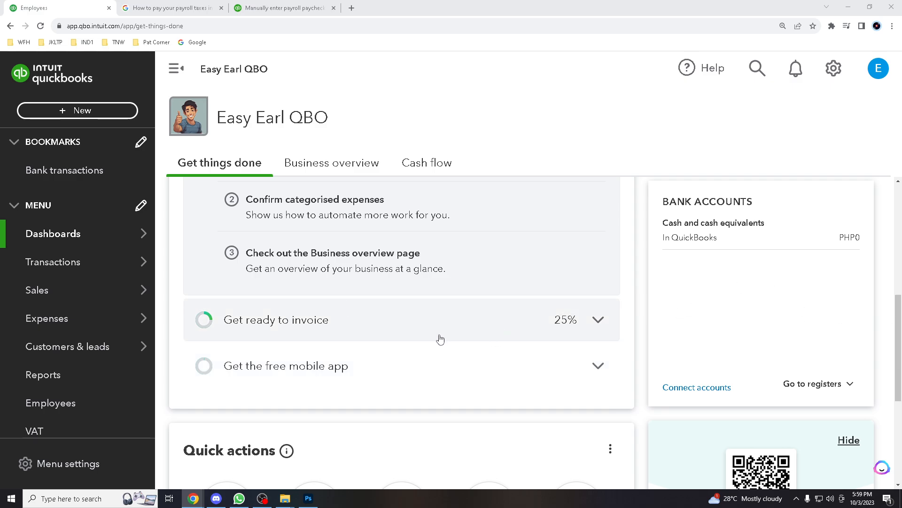
{"action": "scroll", "scroll_direction": "down", "scroll_amount": 3}
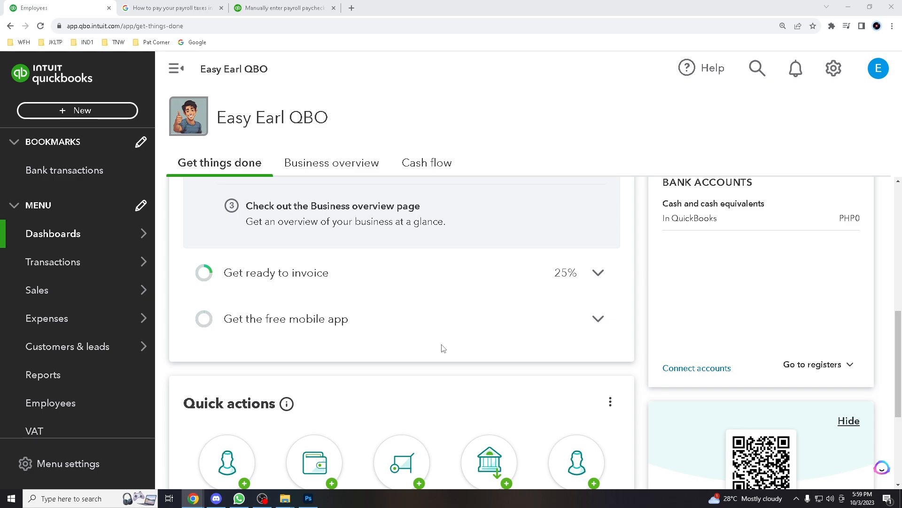
{"action": "scroll", "scroll_direction": "down", "scroll_amount": 3}
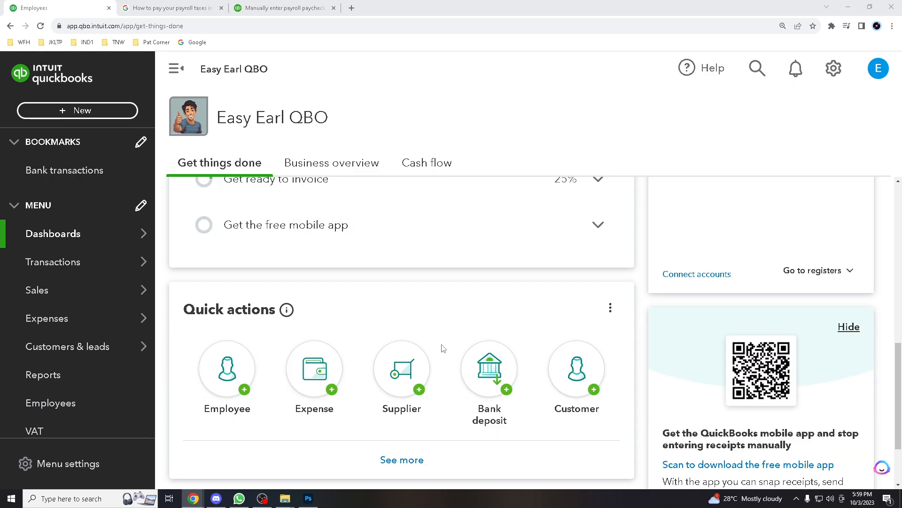
{"action": "mouse_move", "coordinate": [435, 340]}
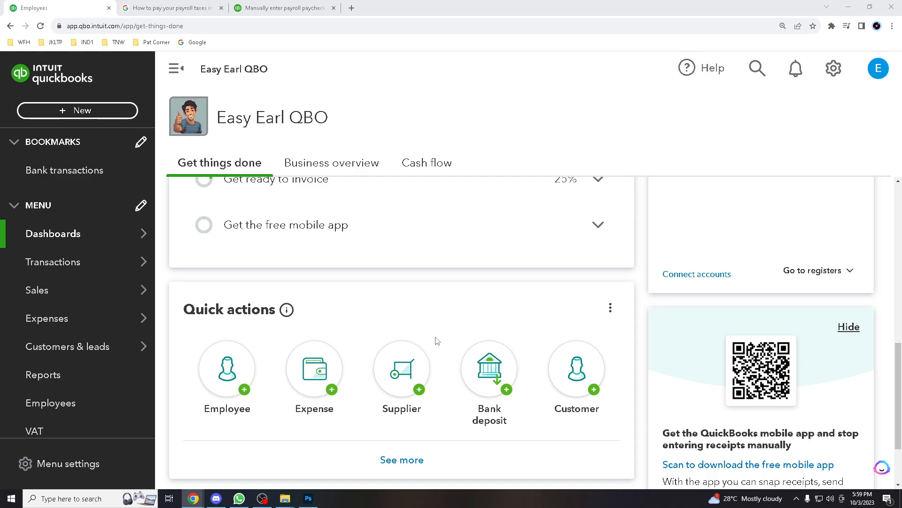
{"action": "scroll", "scroll_direction": "down", "scroll_amount": 3}
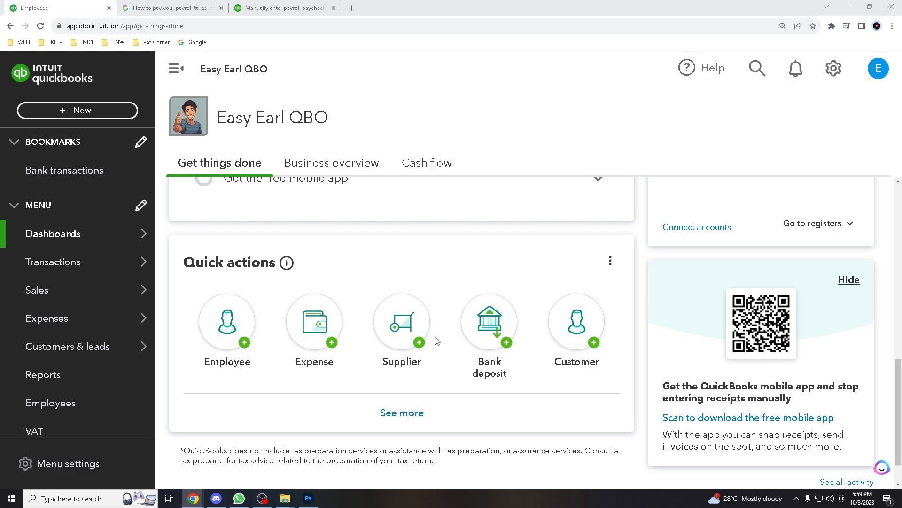
{"action": "scroll", "scroll_direction": "down", "scroll_amount": 3}
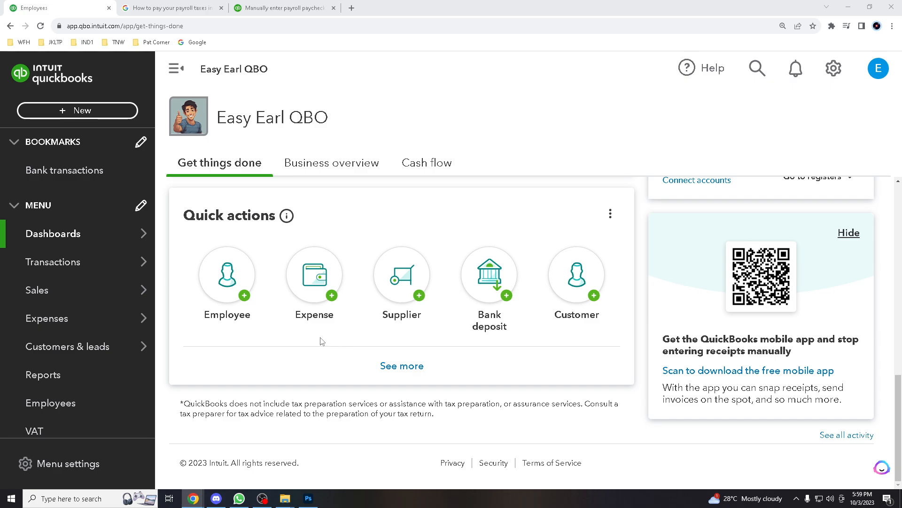
{"action": "mouse_move", "coordinate": [366, 354]}
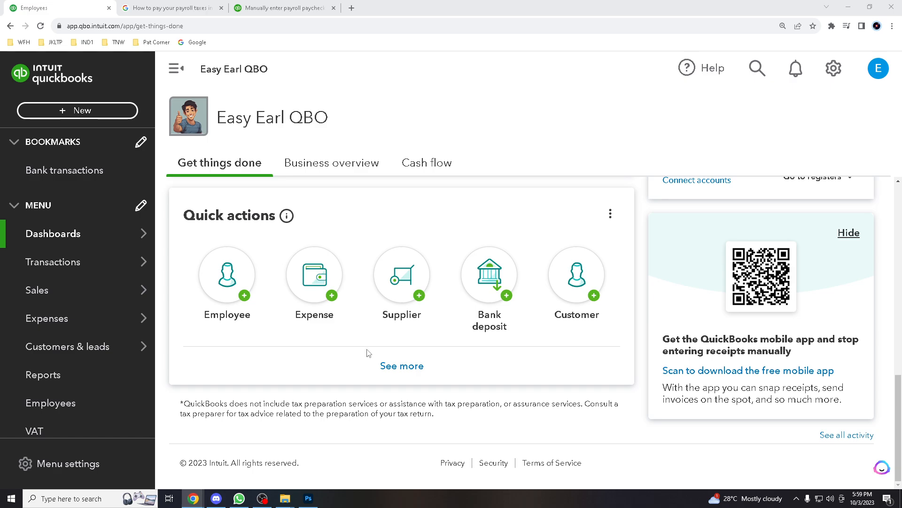
{"action": "mouse_move", "coordinate": [395, 346]}
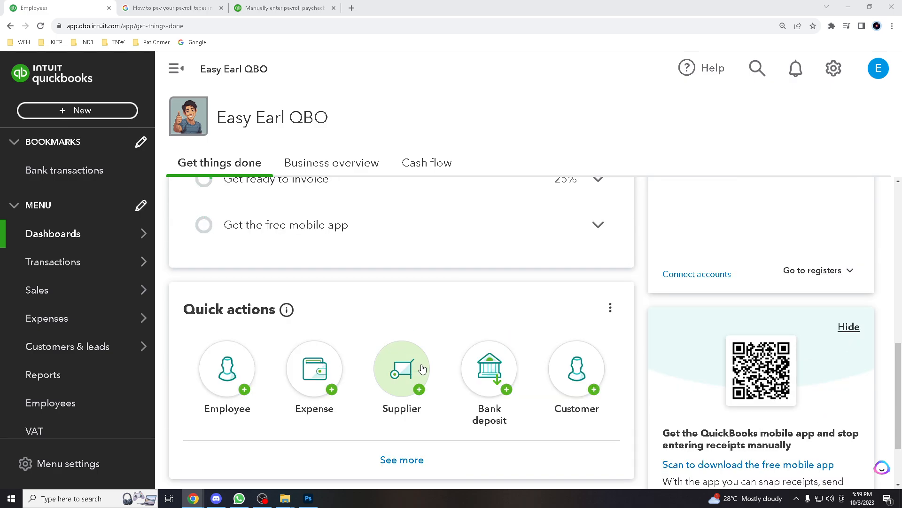
{"action": "mouse_move", "coordinate": [425, 349]}
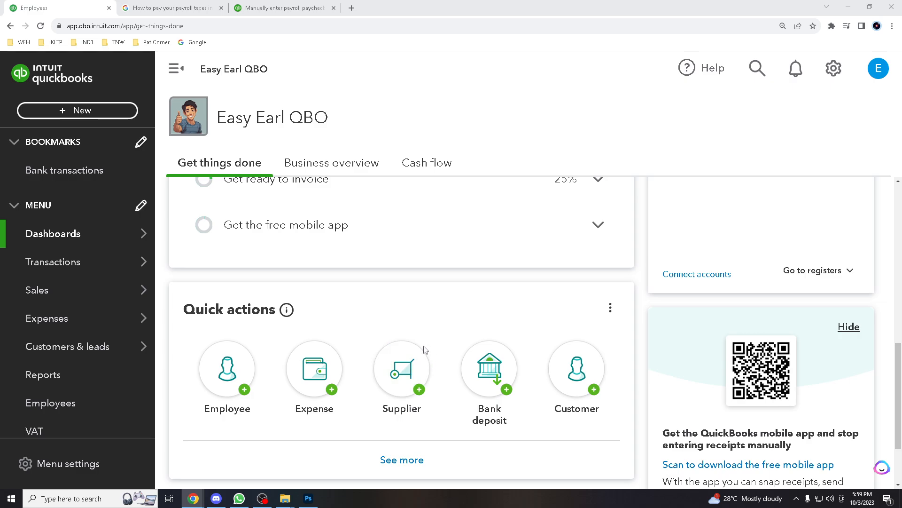
{"action": "mouse_move", "coordinate": [455, 360]}
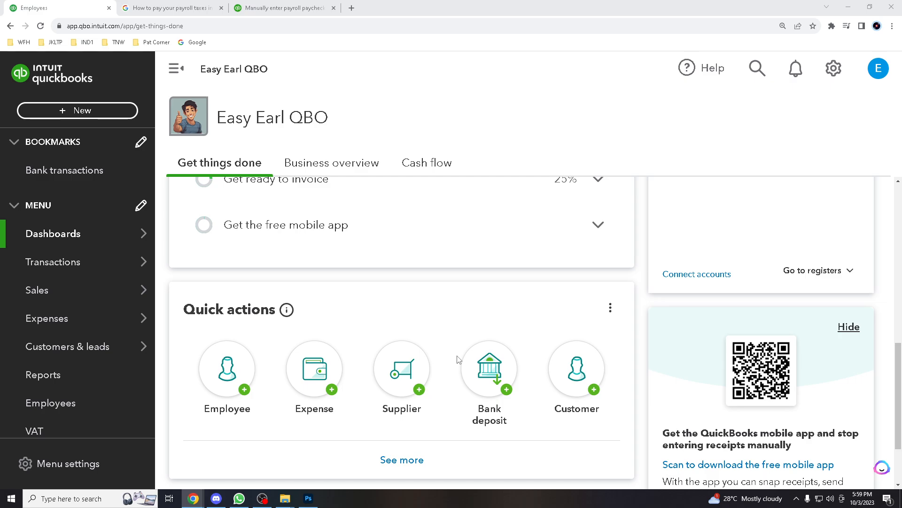
{"action": "scroll", "scroll_direction": "down", "scroll_amount": 3}
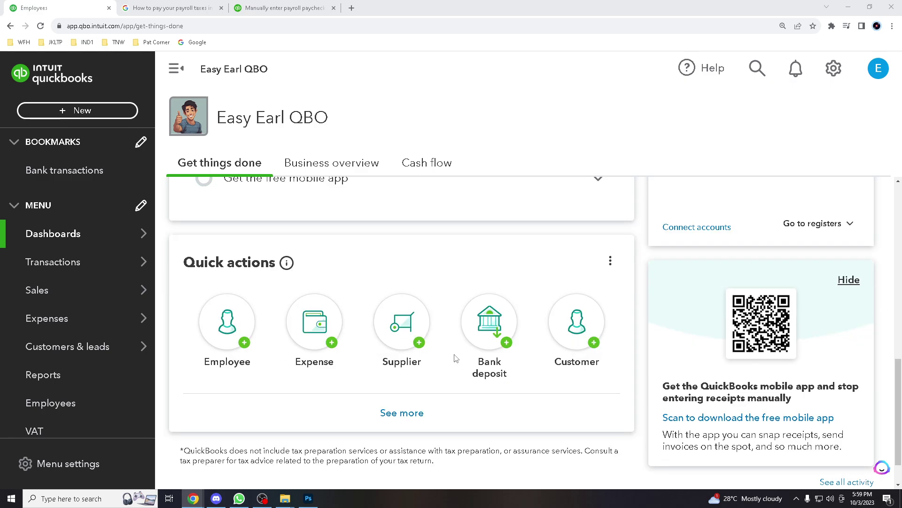
{"action": "scroll", "scroll_direction": "down", "scroll_amount": 3}
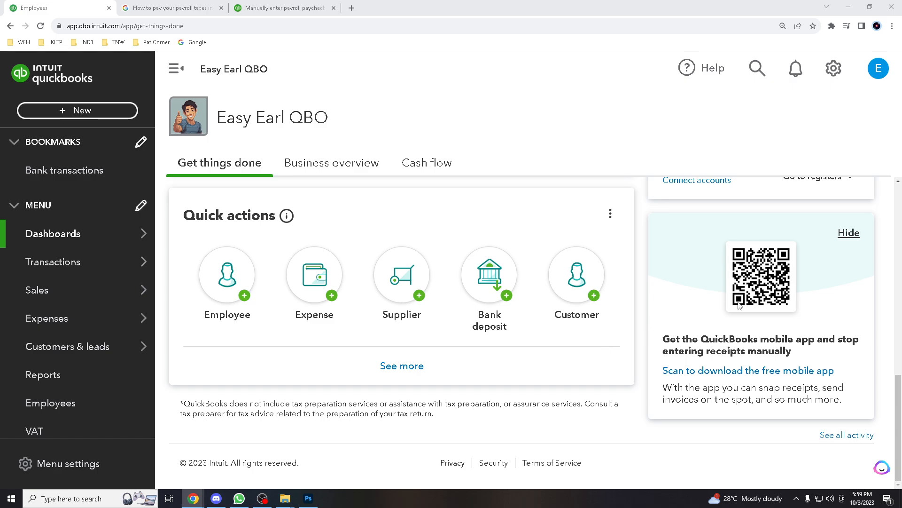
{"action": "mouse_move", "coordinate": [484, 375]}
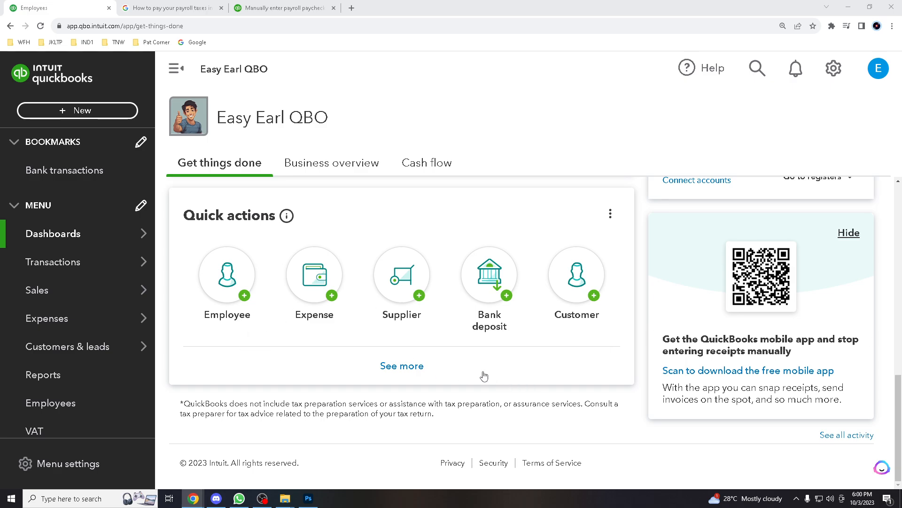
{"action": "scroll", "scroll_direction": "up", "scroll_amount": 3}
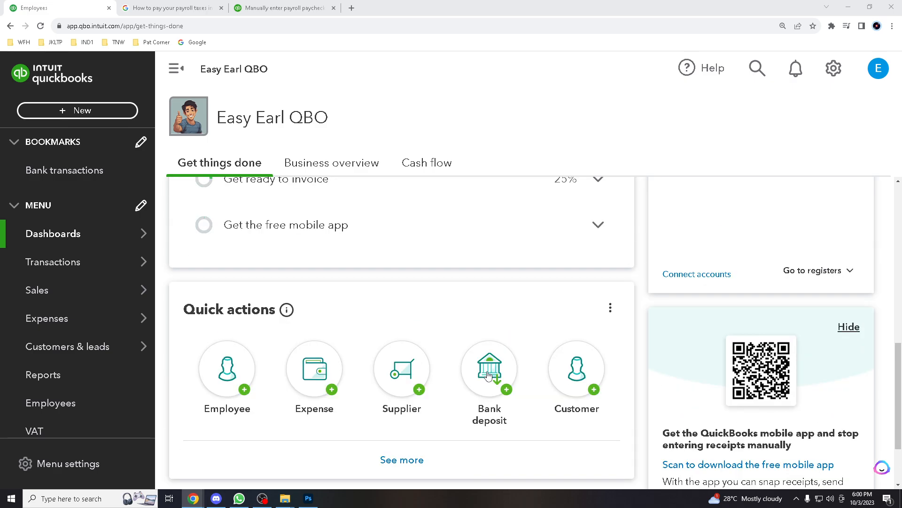
{"action": "scroll", "scroll_direction": "down", "scroll_amount": 3}
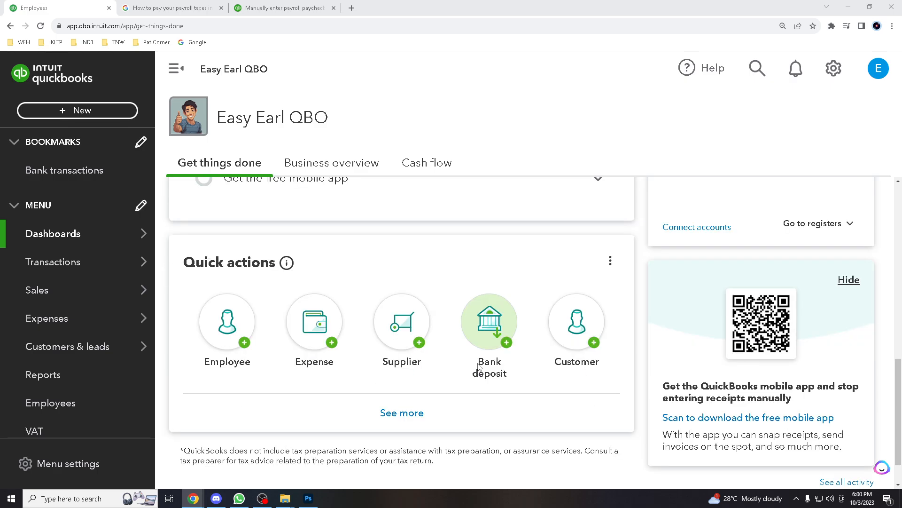
{"action": "mouse_move", "coordinate": [401, 376]}
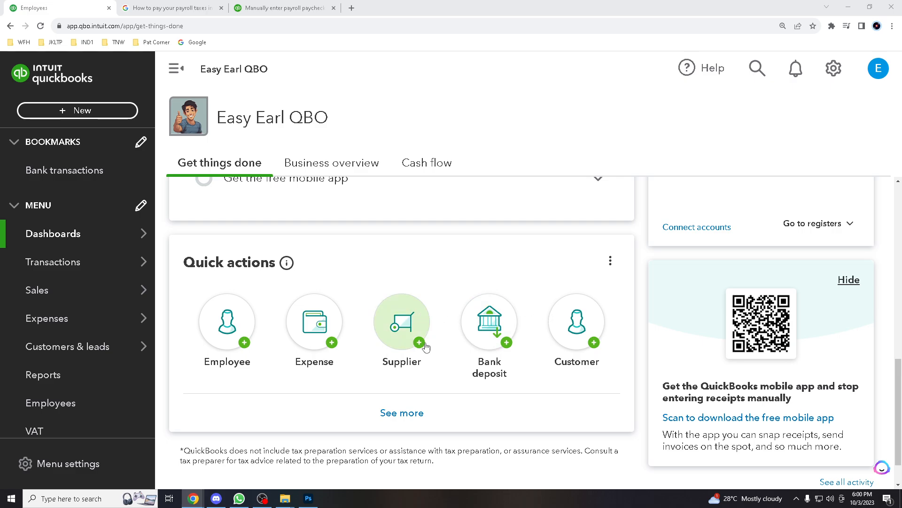
{"action": "scroll", "scroll_direction": "down", "scroll_amount": 3}
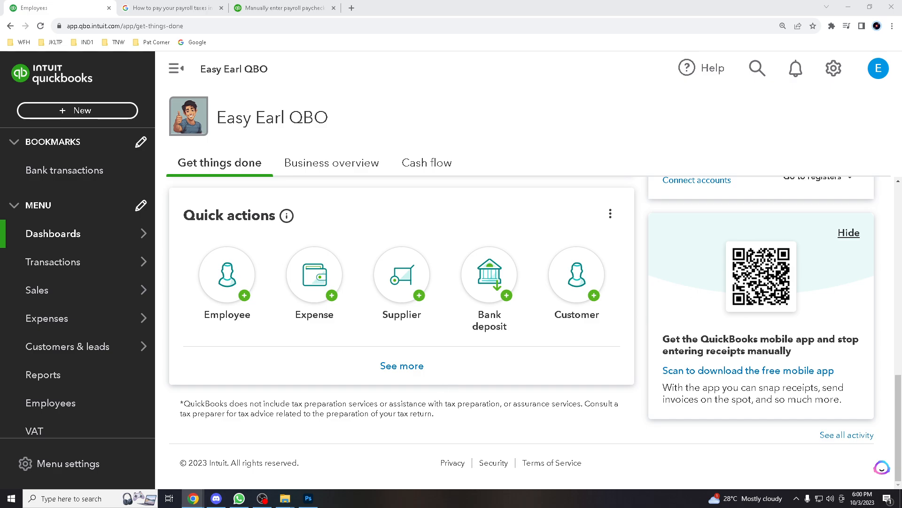
{"action": "mouse_move", "coordinate": [509, 336]}
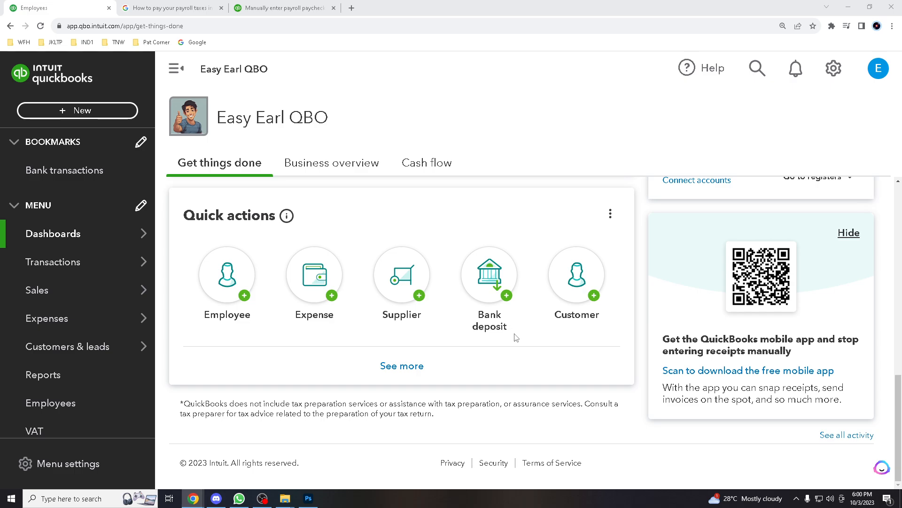
{"action": "mouse_move", "coordinate": [461, 340]}
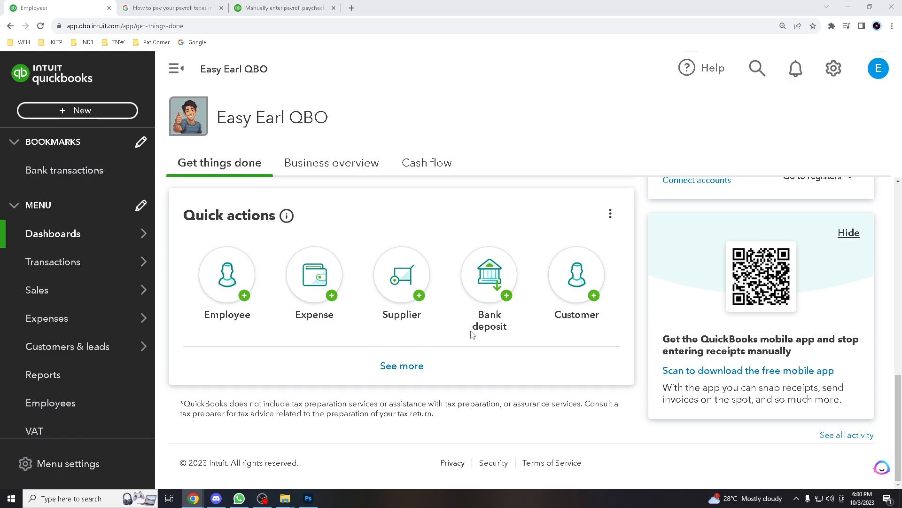
{"action": "mouse_move", "coordinate": [490, 354]}
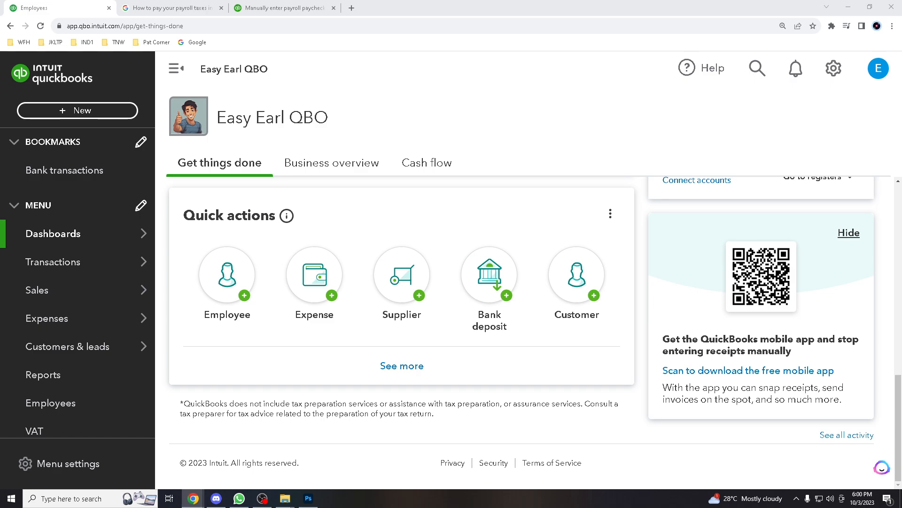
{"action": "mouse_move", "coordinate": [538, 374]}
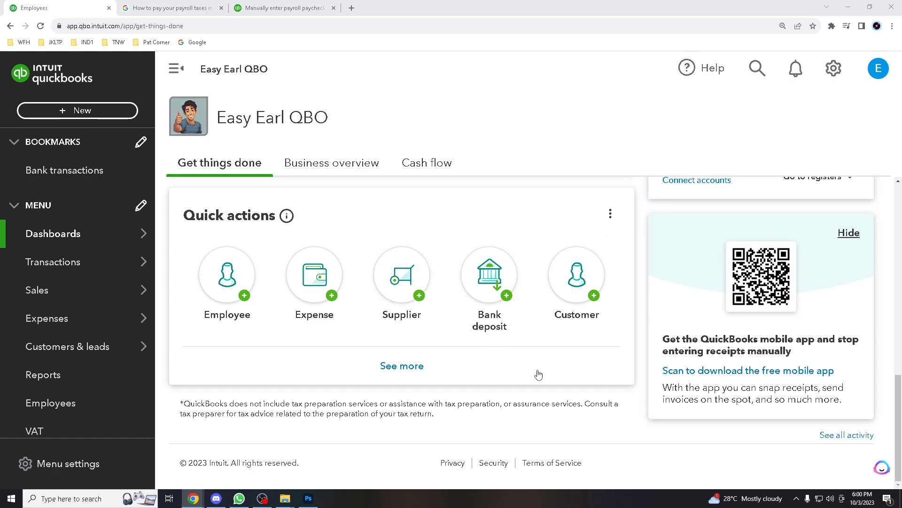
{"action": "mouse_move", "coordinate": [533, 361]}
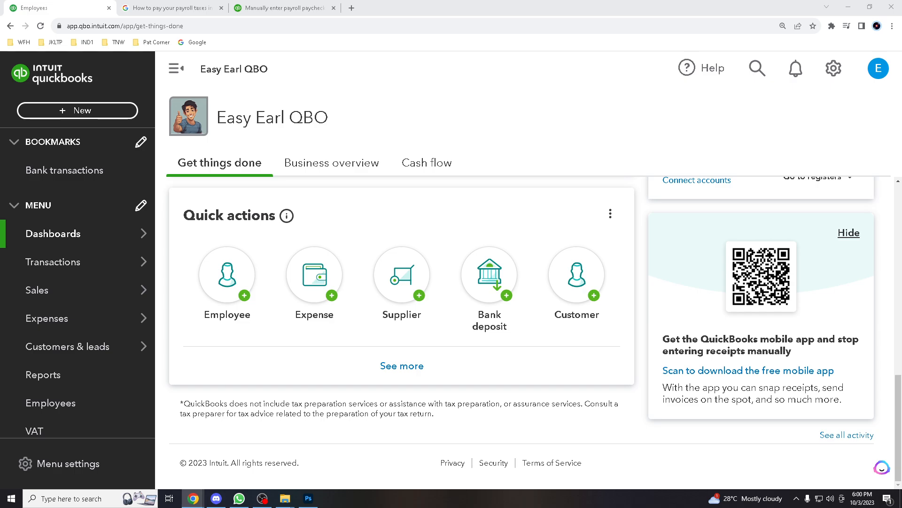
{"action": "mouse_move", "coordinate": [525, 356]}
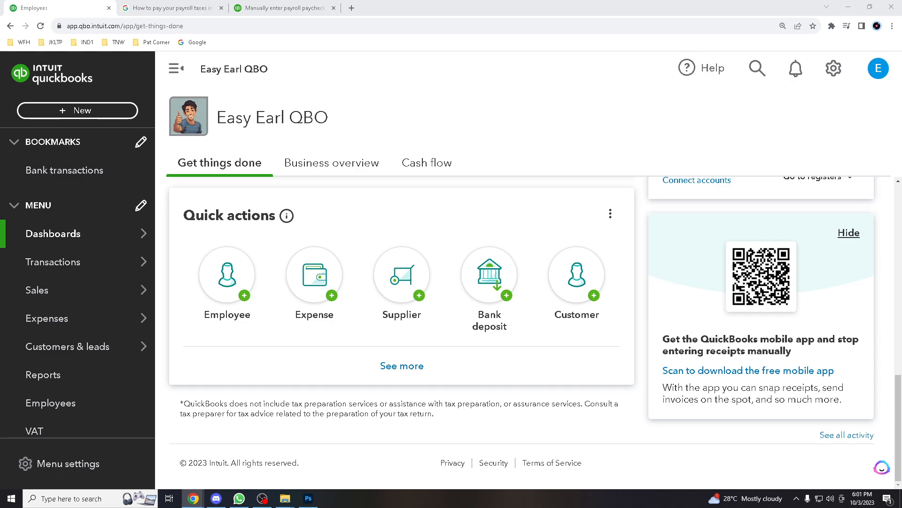
{"action": "mouse_move", "coordinate": [516, 285]}
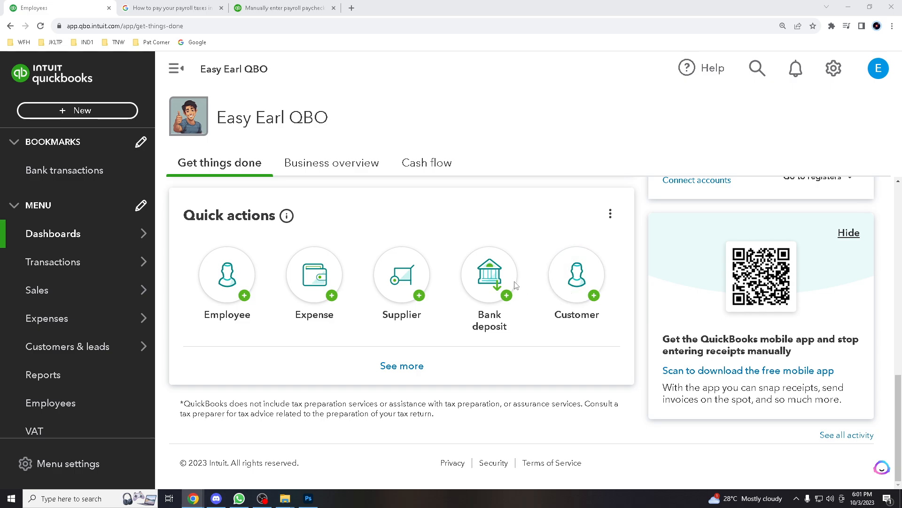
{"action": "mouse_move", "coordinate": [64, 170]}
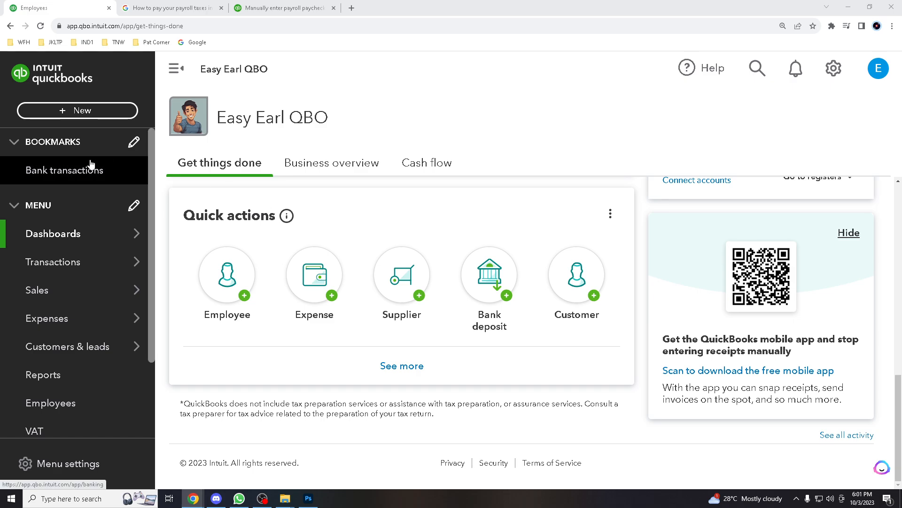
{"action": "left_click", "coordinate": [13, 142]}
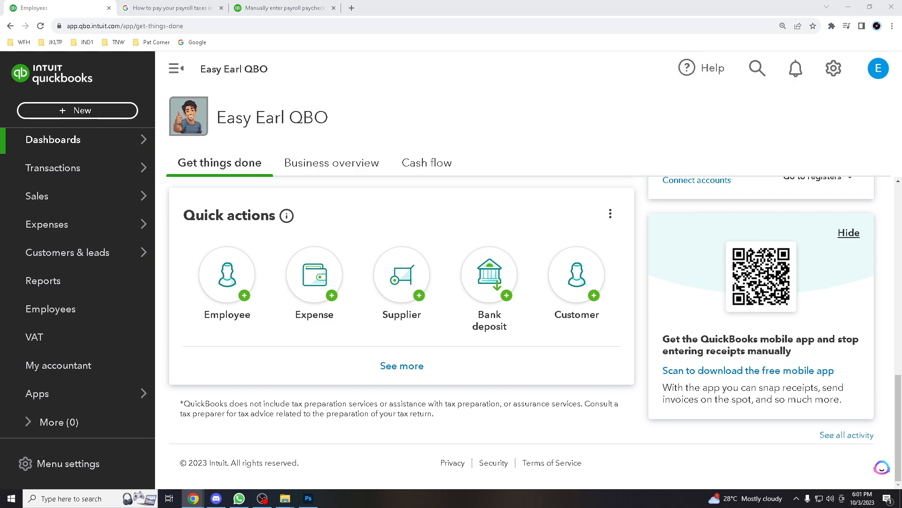
{"action": "mouse_move", "coordinate": [854, 142]}
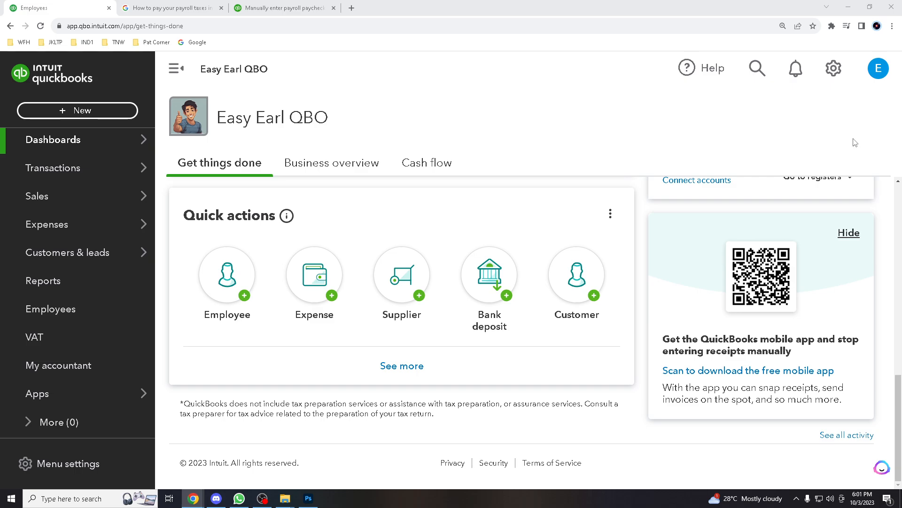
{"action": "mouse_move", "coordinate": [552, 236]}
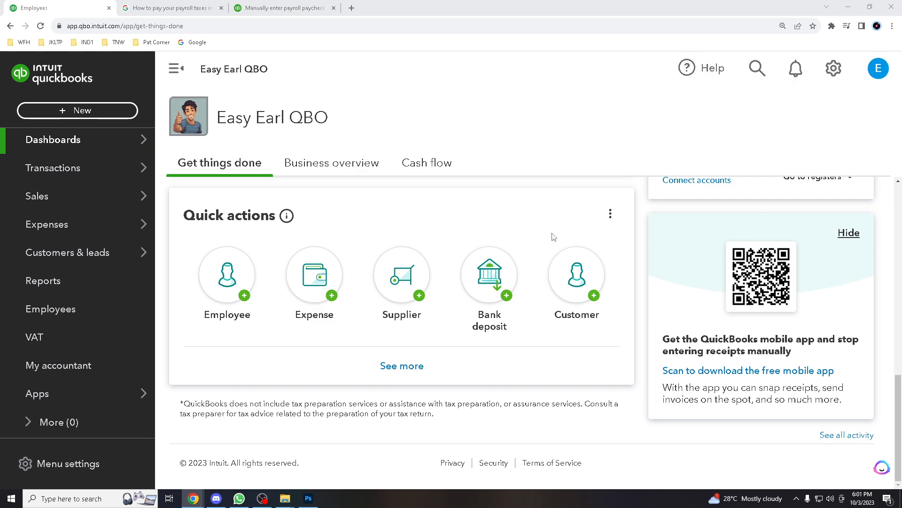
{"action": "mouse_move", "coordinate": [637, 271]}
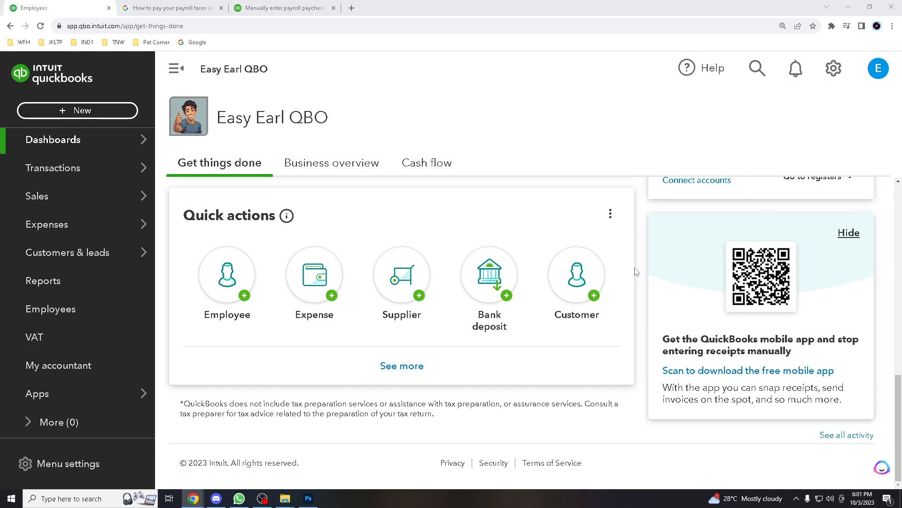
{"action": "mouse_move", "coordinate": [396, 248]}
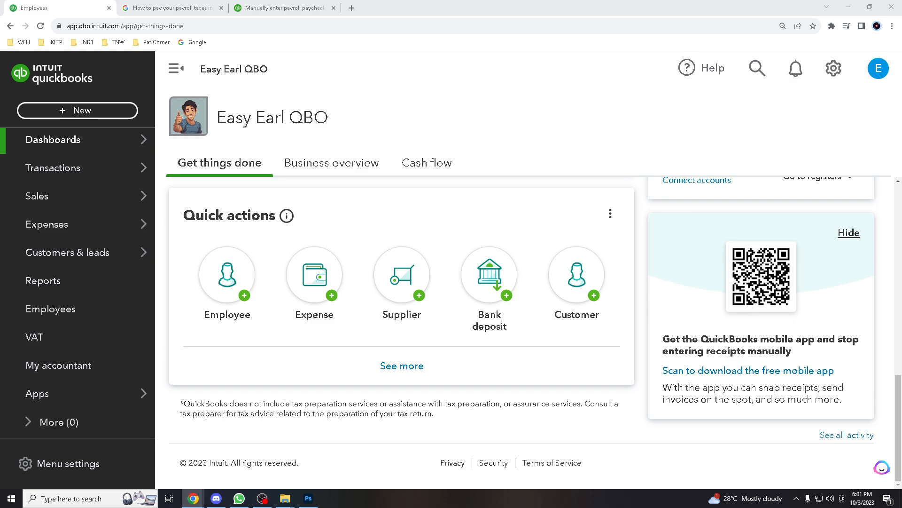
{"action": "mouse_move", "coordinate": [570, 198]}
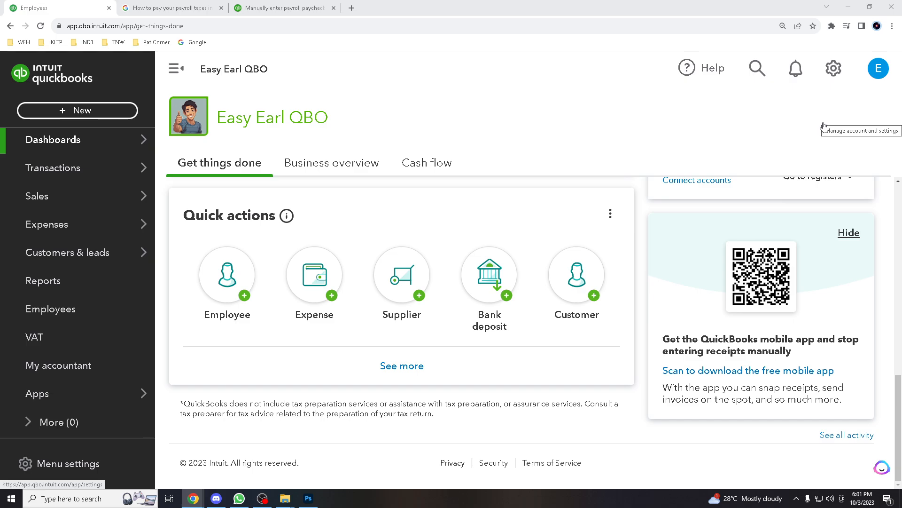
{"action": "mouse_move", "coordinate": [875, 149]}
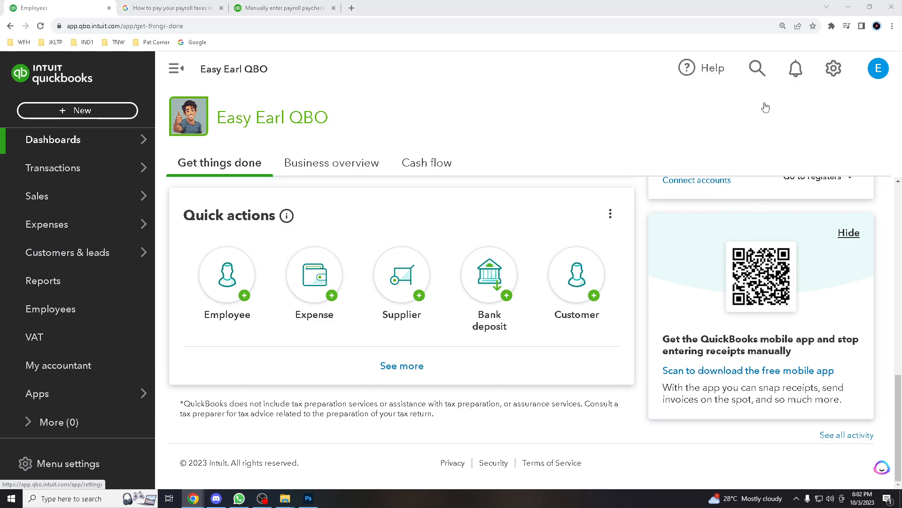
{"action": "mouse_move", "coordinate": [662, 113]}
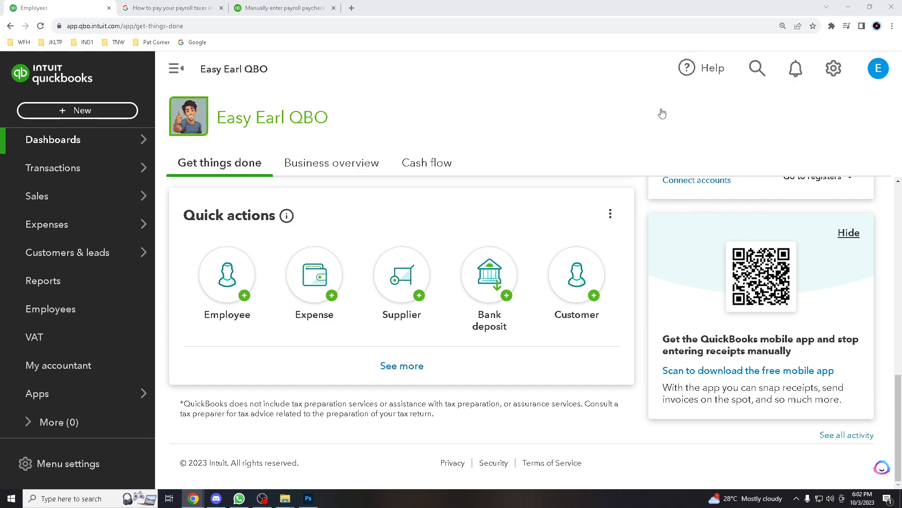
{"action": "mouse_move", "coordinate": [646, 127]}
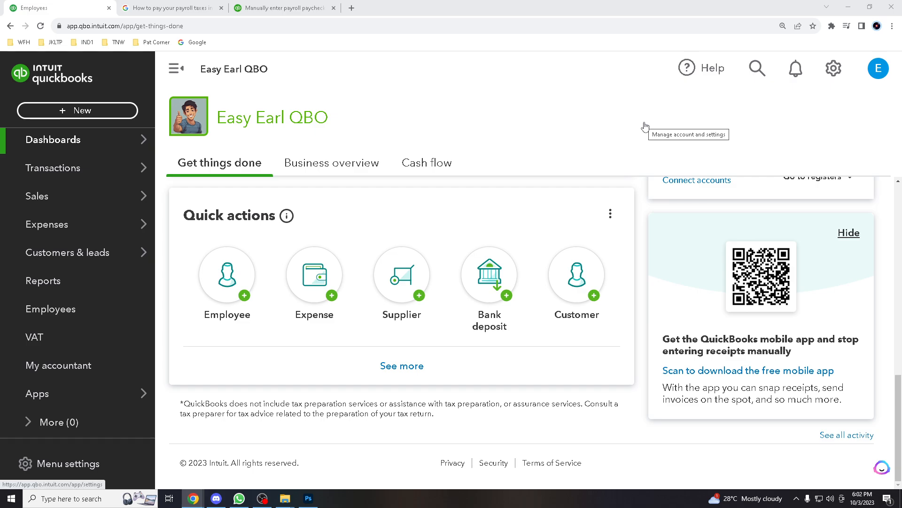
{"action": "mouse_move", "coordinate": [684, 102]}
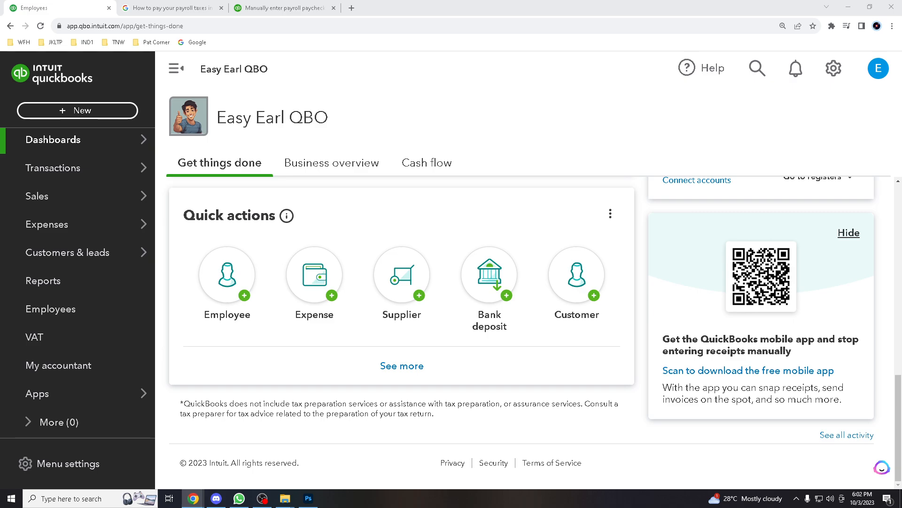
{"action": "mouse_move", "coordinate": [242, 241]}
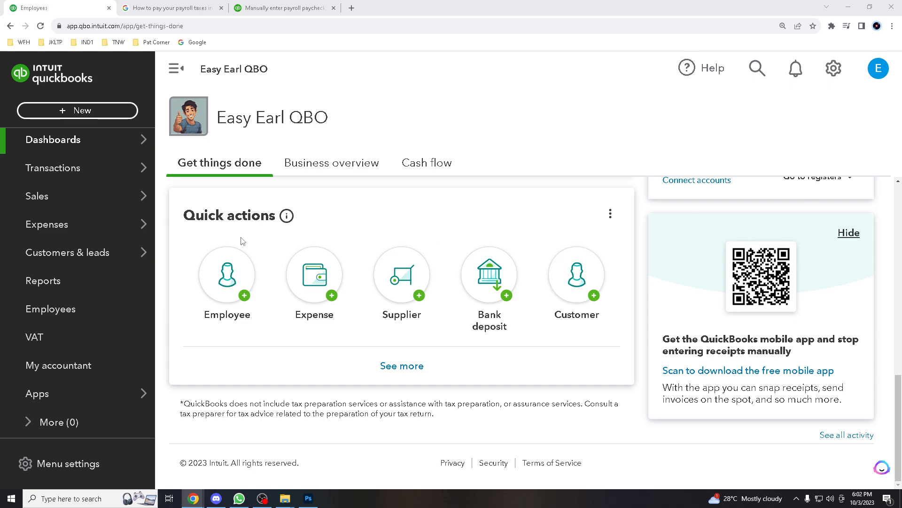
{"action": "mouse_move", "coordinate": [489, 274]}
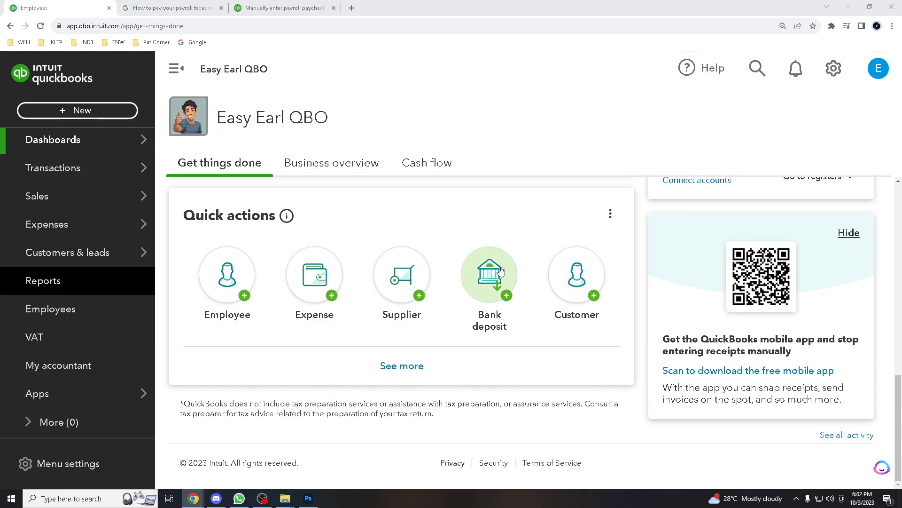
{"action": "mouse_move", "coordinate": [488, 274]}
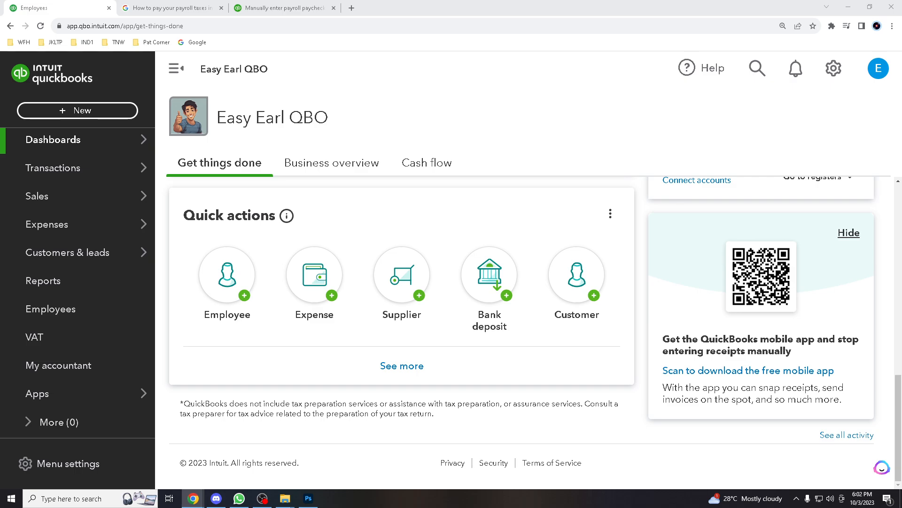
{"action": "mouse_move", "coordinate": [617, 362]}
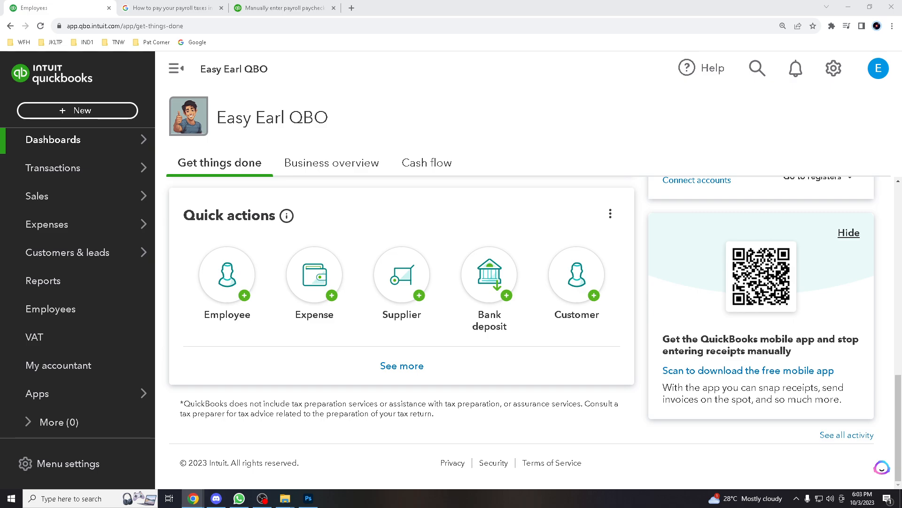
{"action": "mouse_move", "coordinate": [857, 397]}
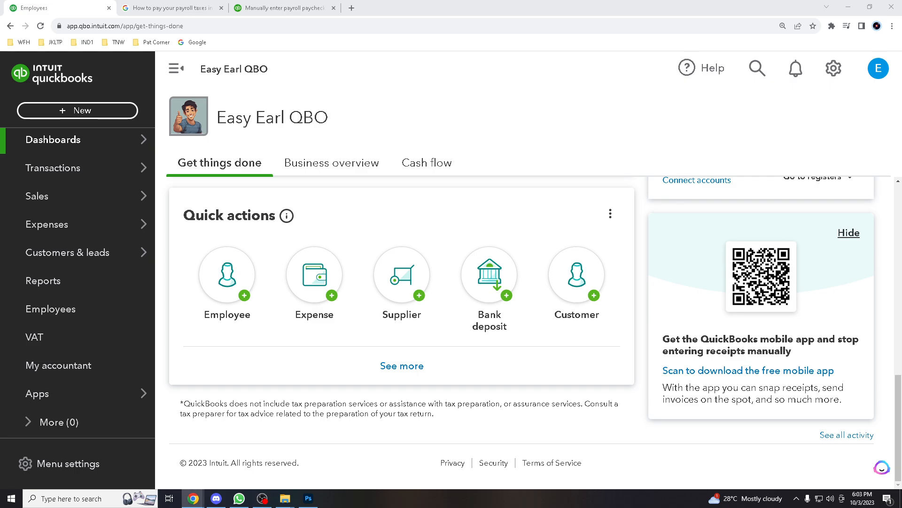
{"action": "mouse_move", "coordinate": [865, 218]}
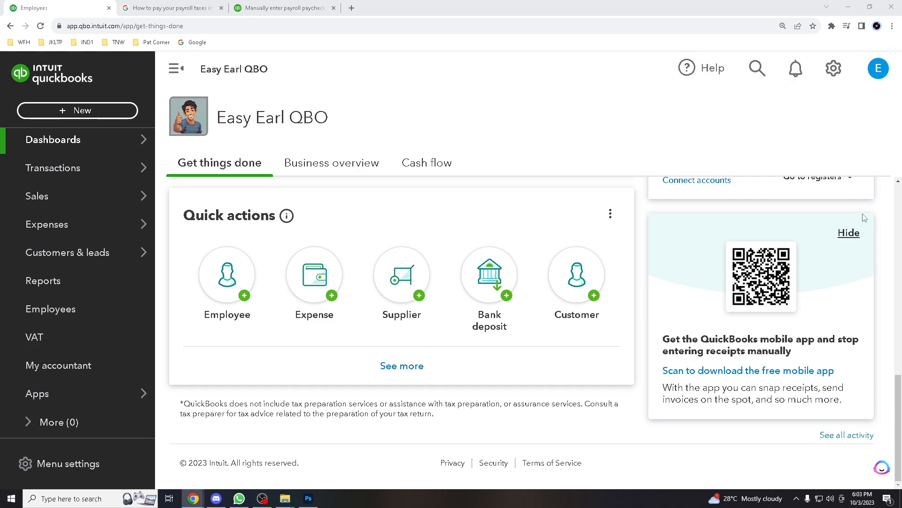
{"action": "mouse_move", "coordinate": [628, 257]}
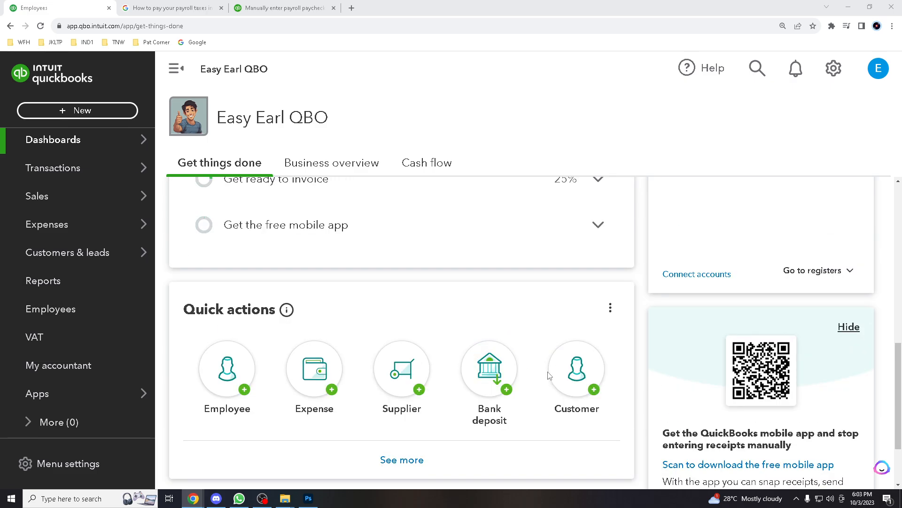
{"action": "mouse_move", "coordinate": [549, 375]}
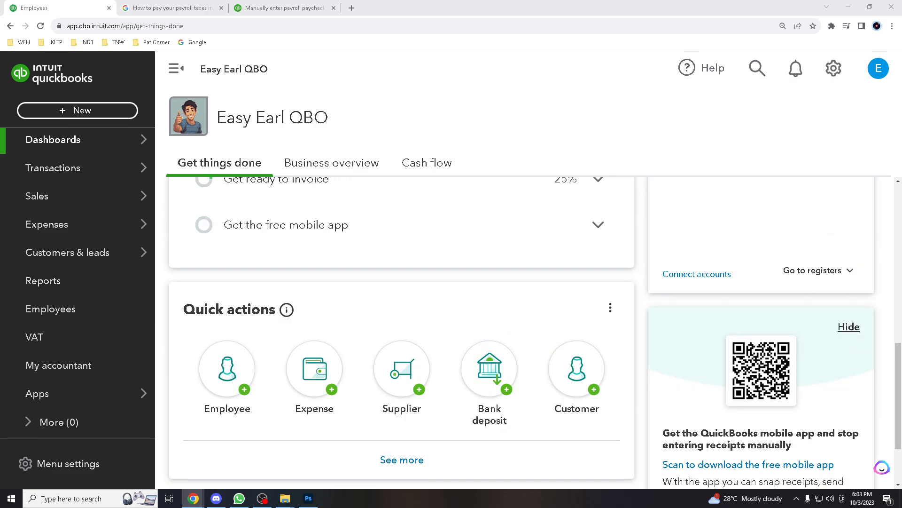